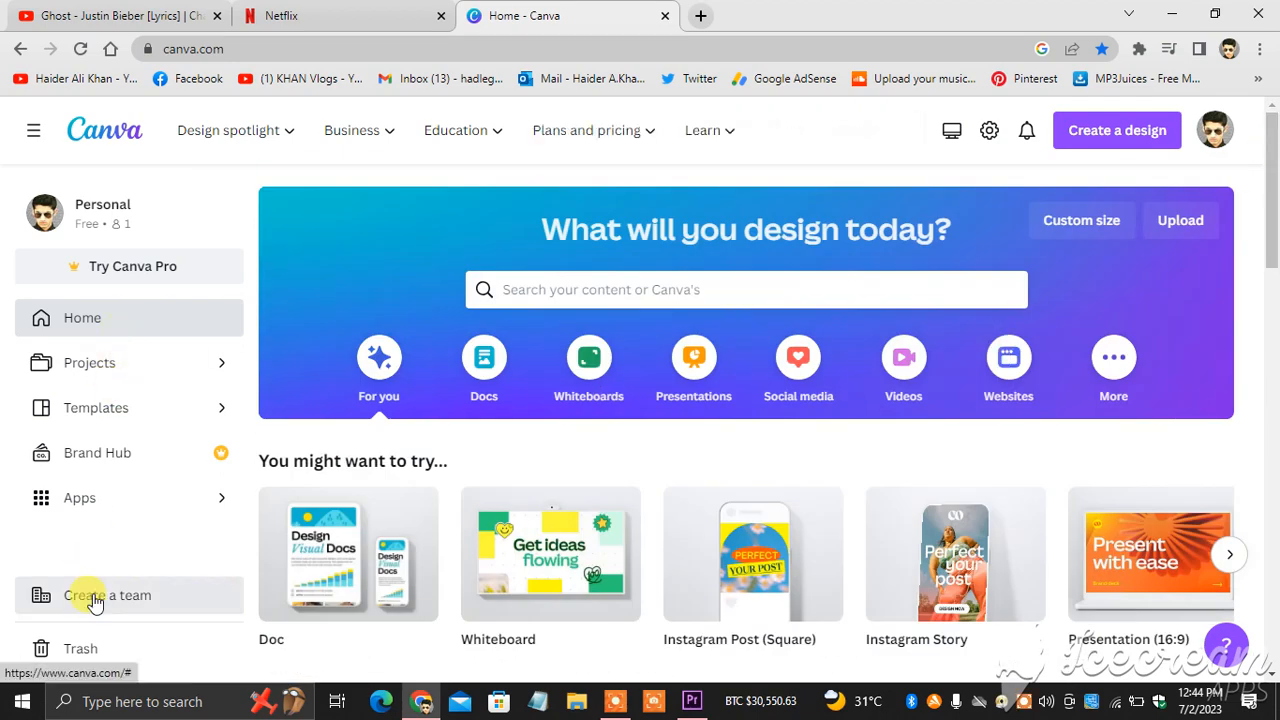
mouse_move(584, 192)
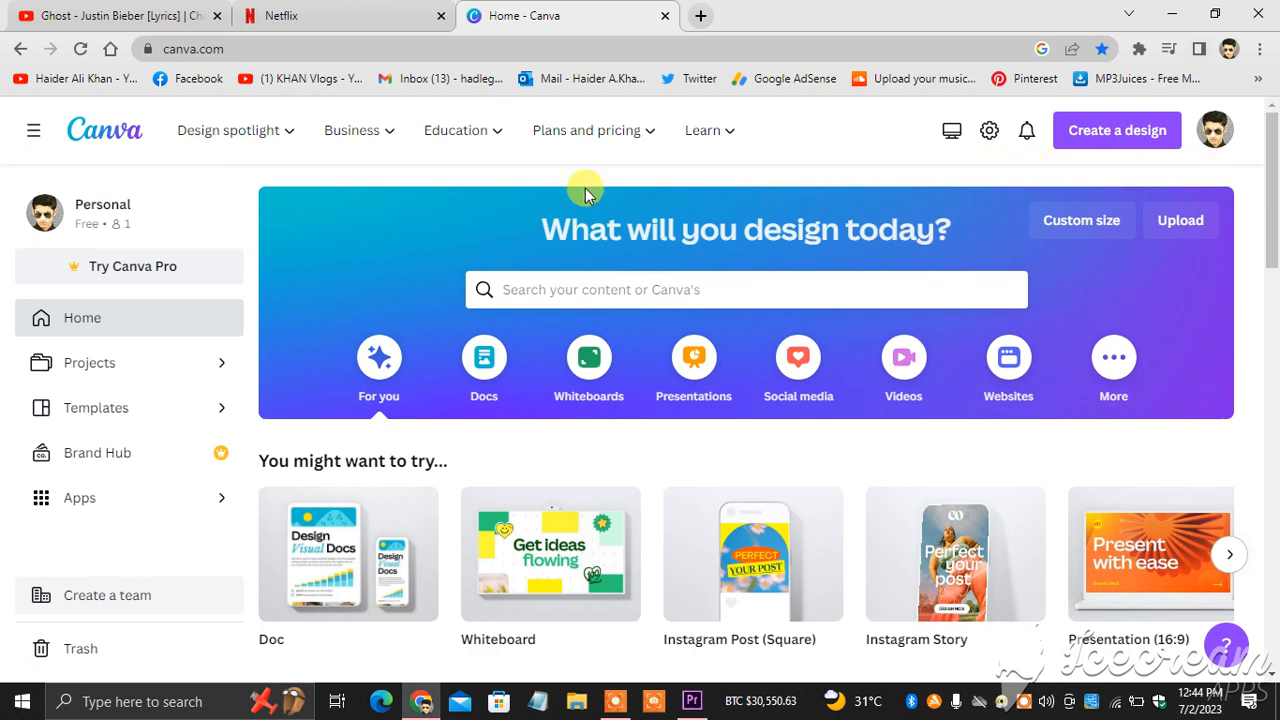
mouse_move(988, 130)
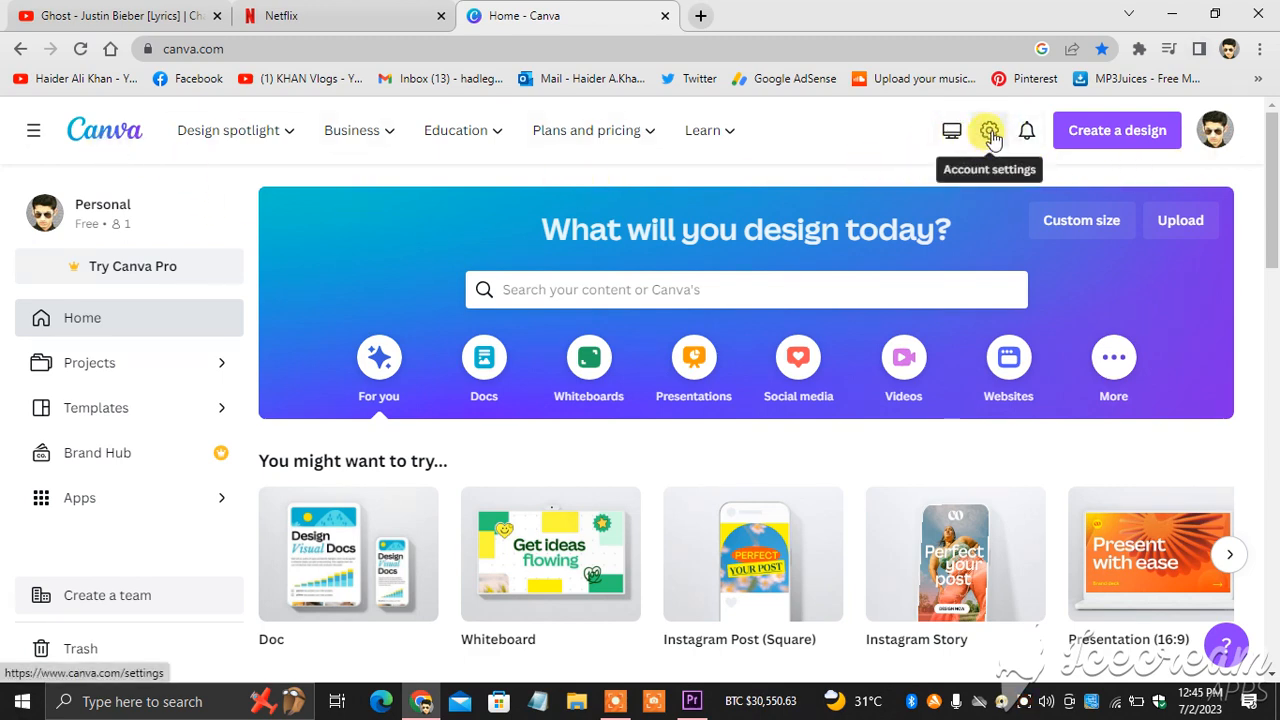
Go to the account settings from the Canva home page.
left_click(988, 130)
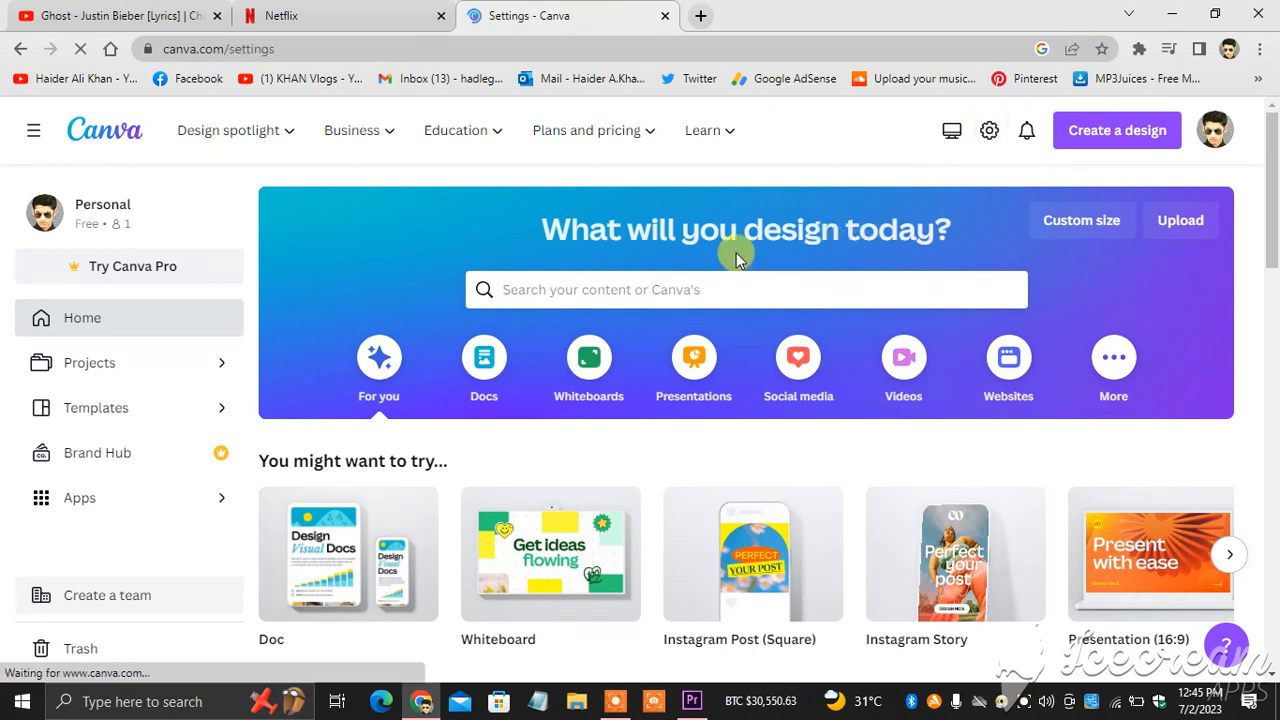
mouse_move(204, 432)
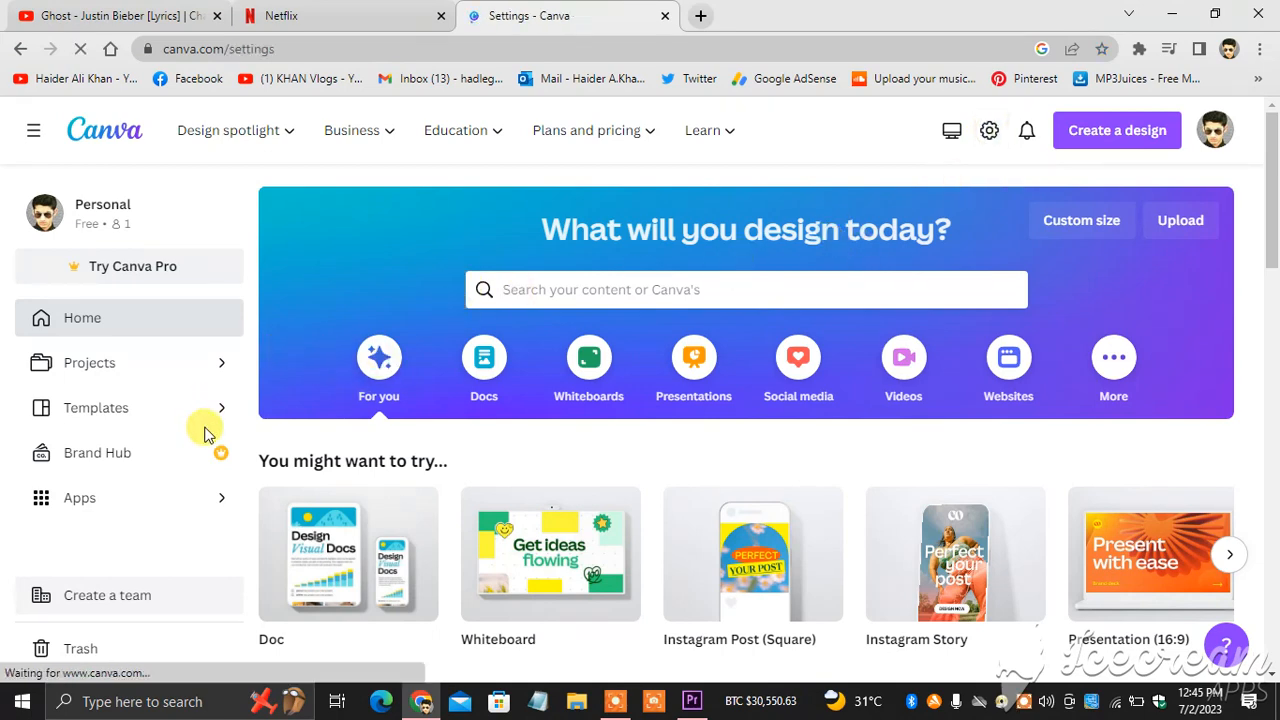
Reach Billing & plans, find Subscriptions, and bring up the Try Canva Pro offer.
left_click(988, 130)
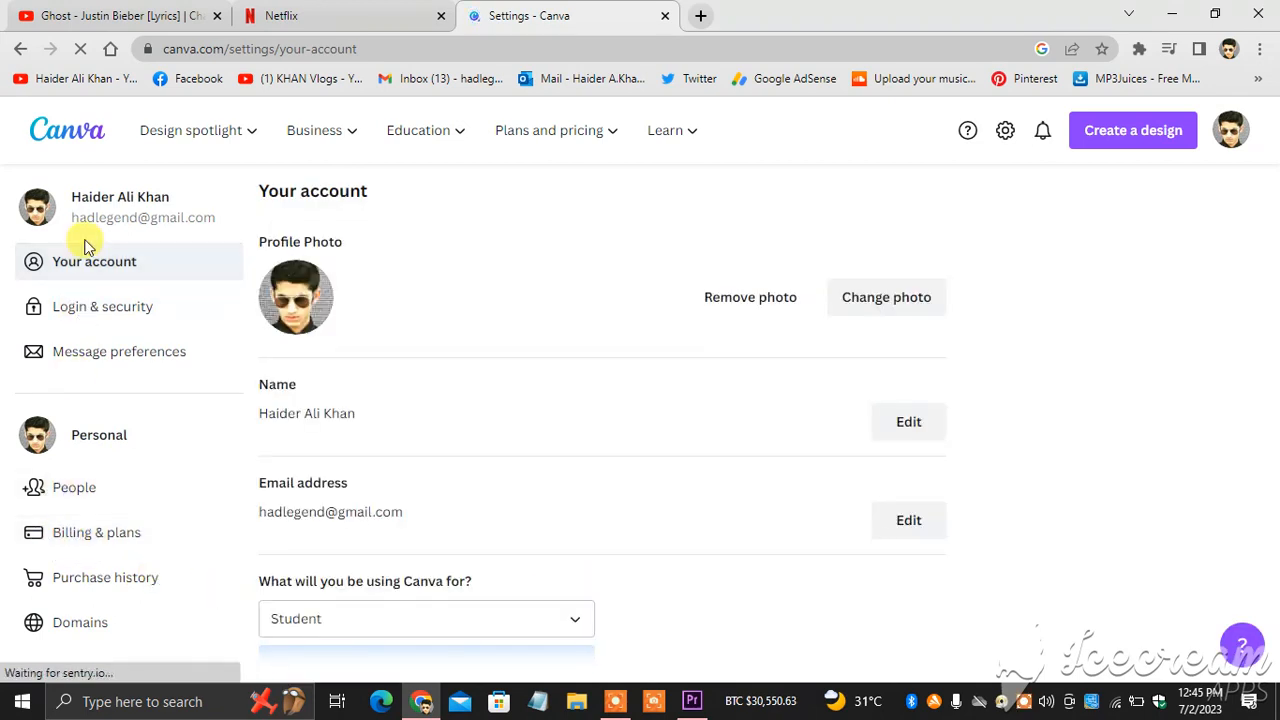
mouse_move(96, 532)
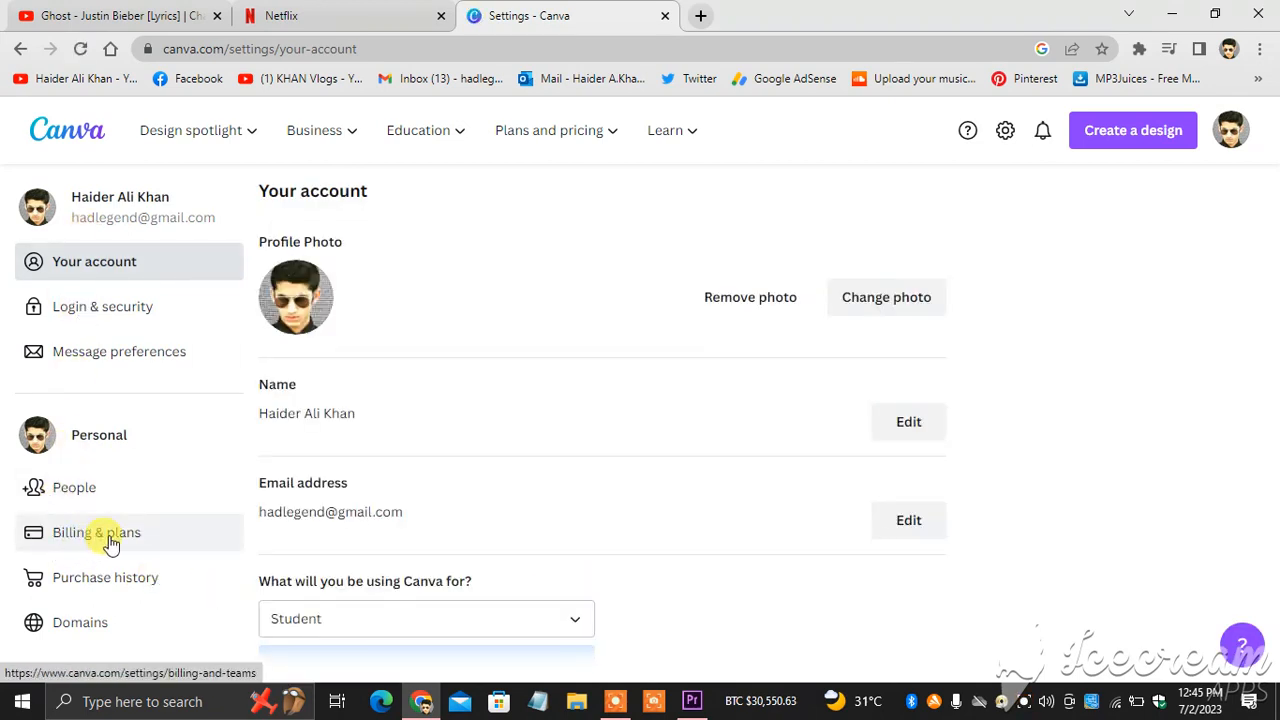
left_click(96, 532)
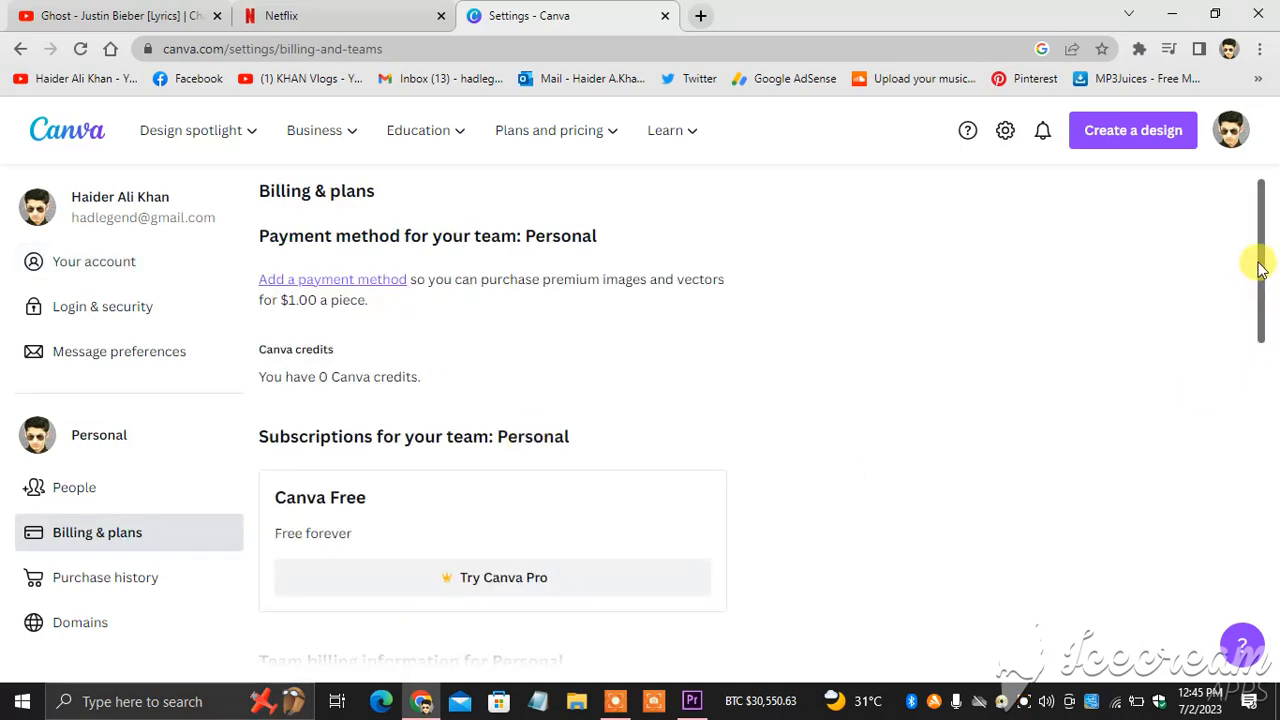
scroll("down", 3)
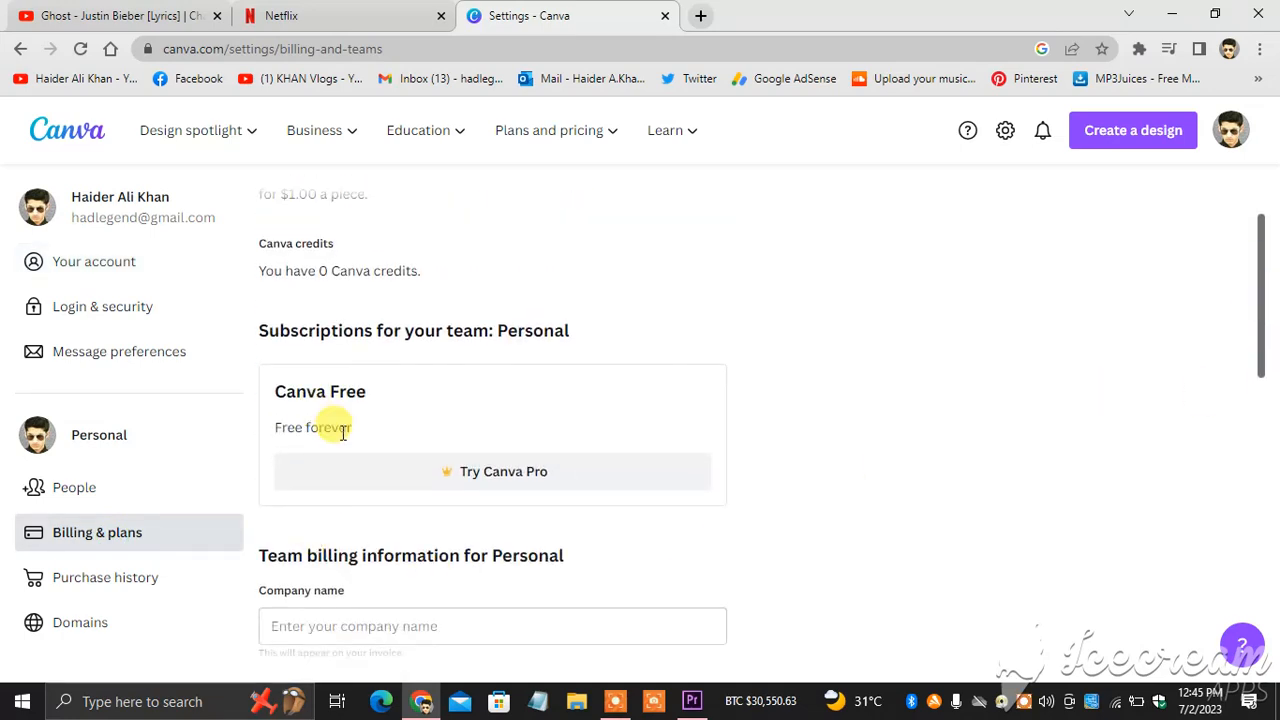
mouse_move(484, 486)
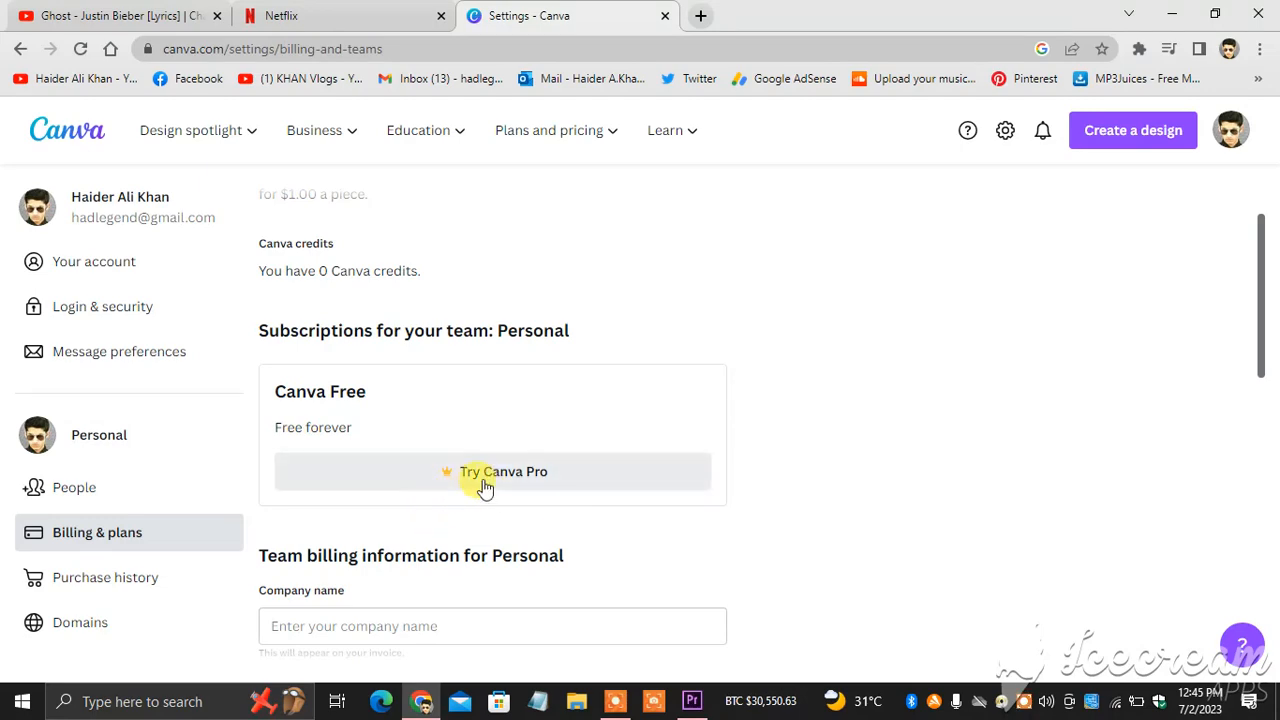
left_click(504, 472)
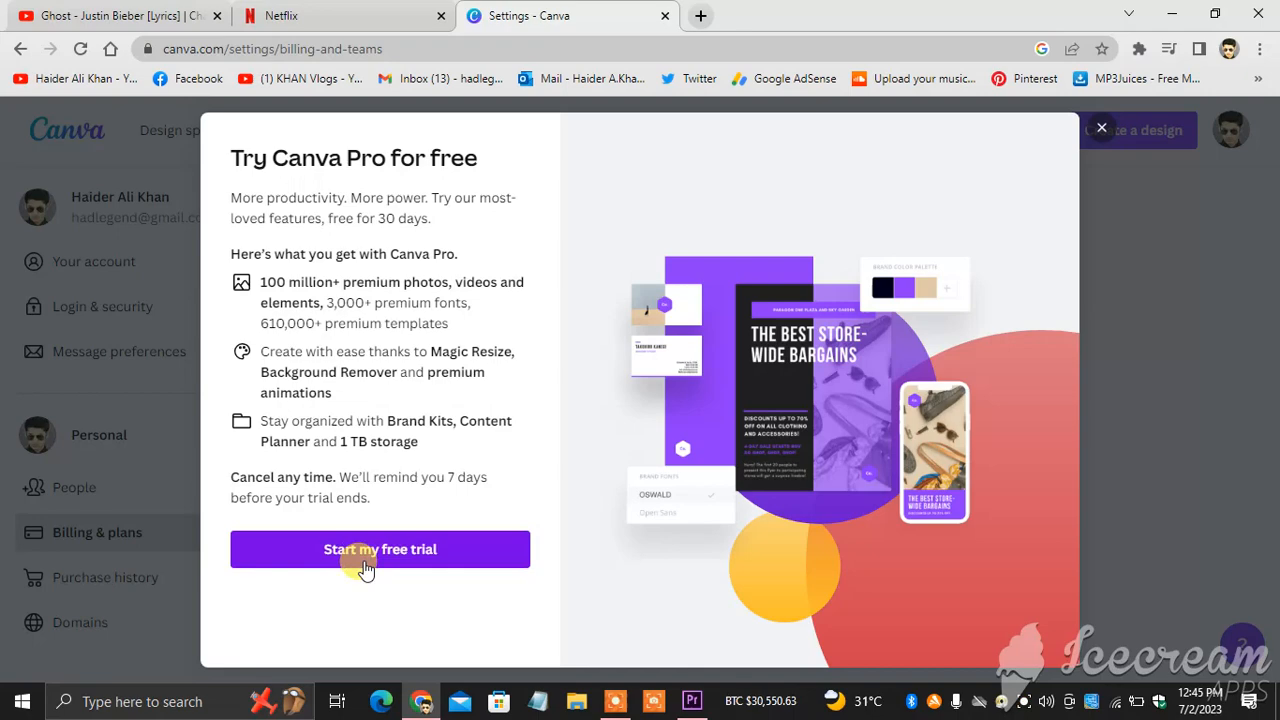
Start the free trial, choose the Monthly plan, and continue to payment method.
left_click(380, 548)
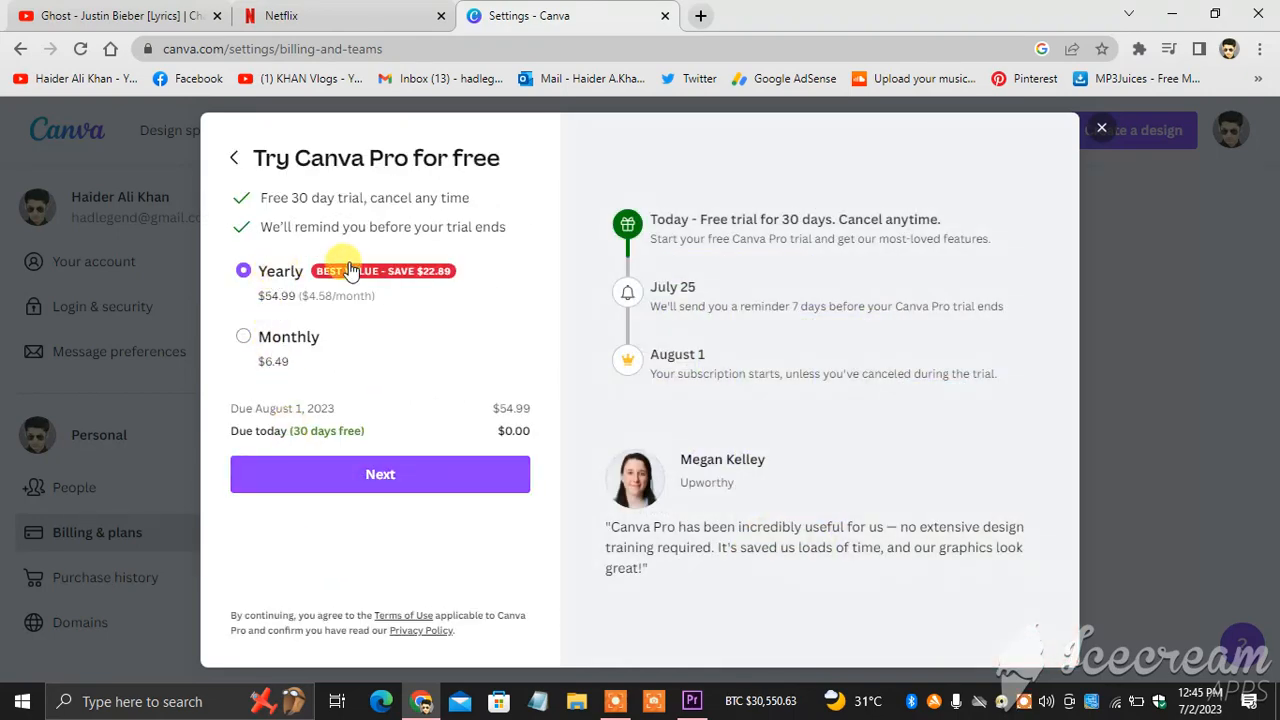
mouse_move(264, 292)
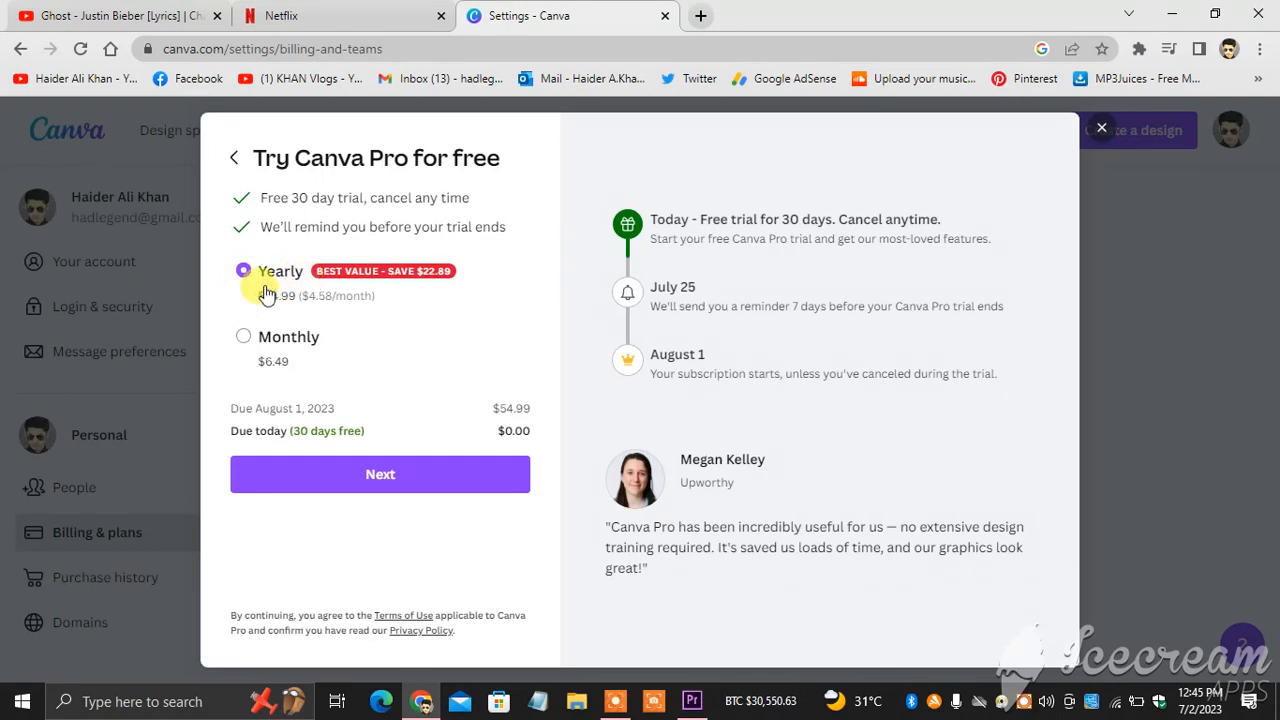
left_click(244, 336)
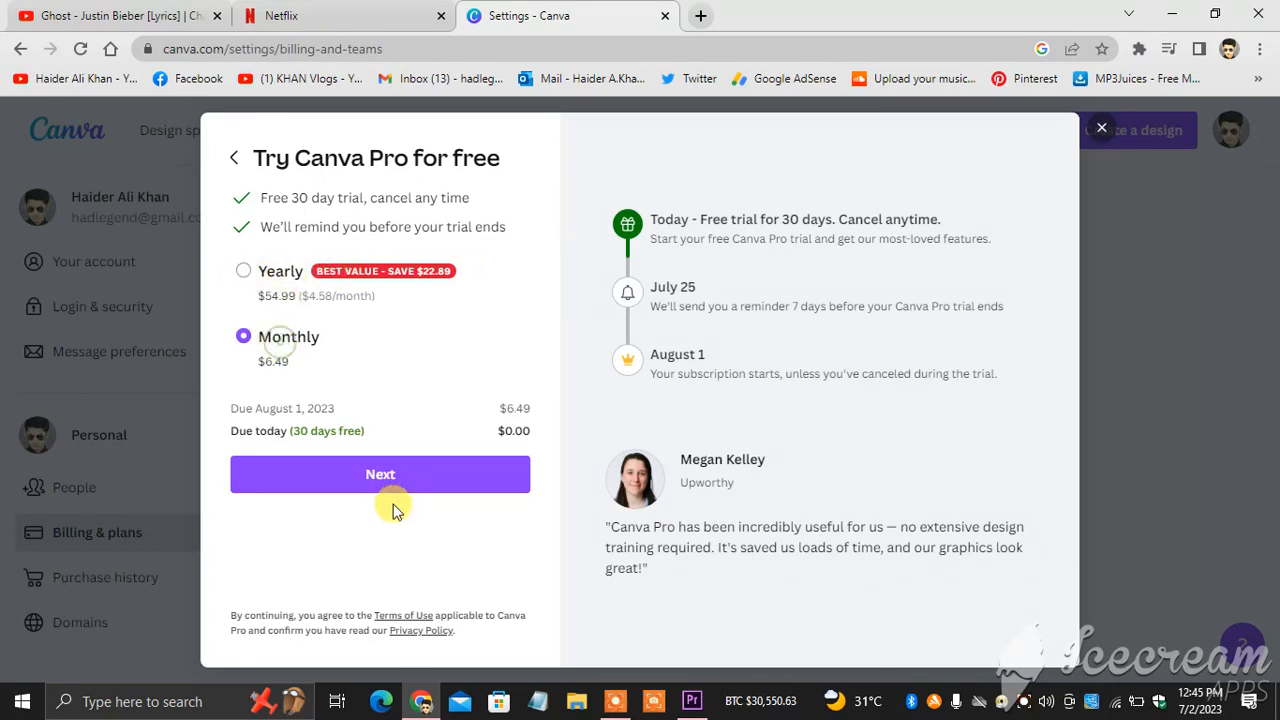
left_click(380, 474)
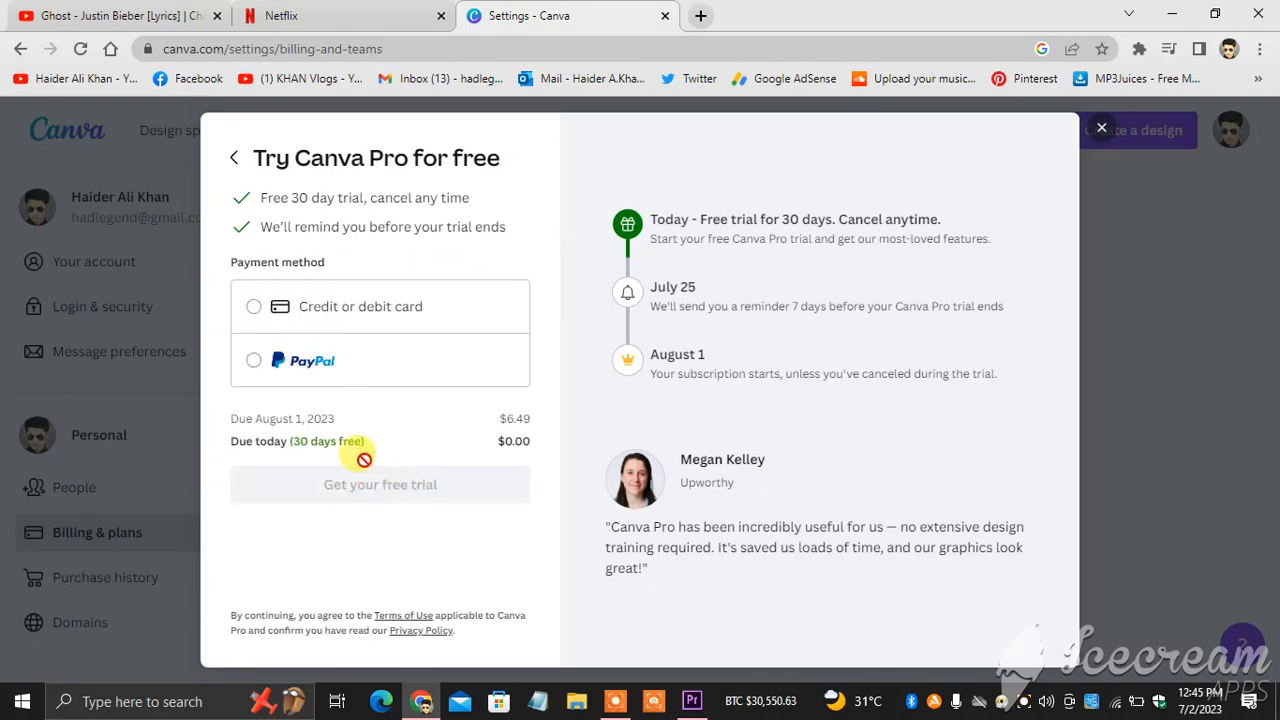
Select Credit or debit card as the payment method and reveal its card fields.
left_click(254, 306)
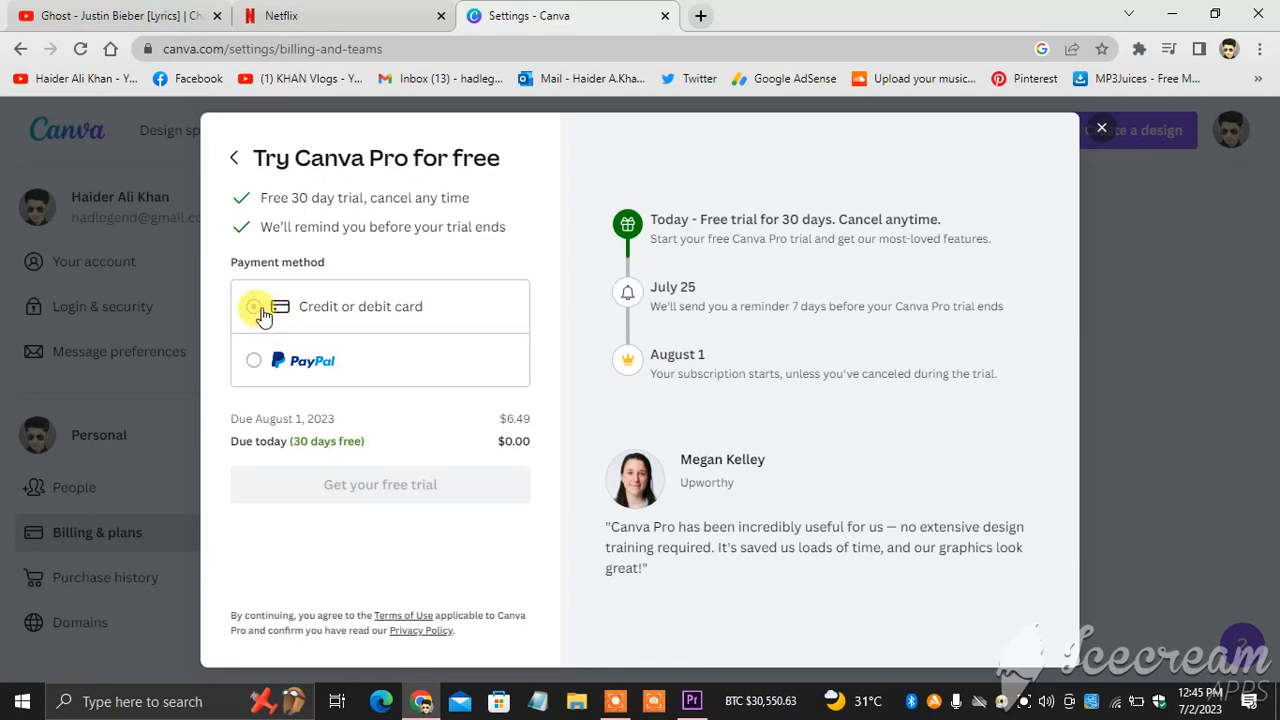
left_click(254, 360)
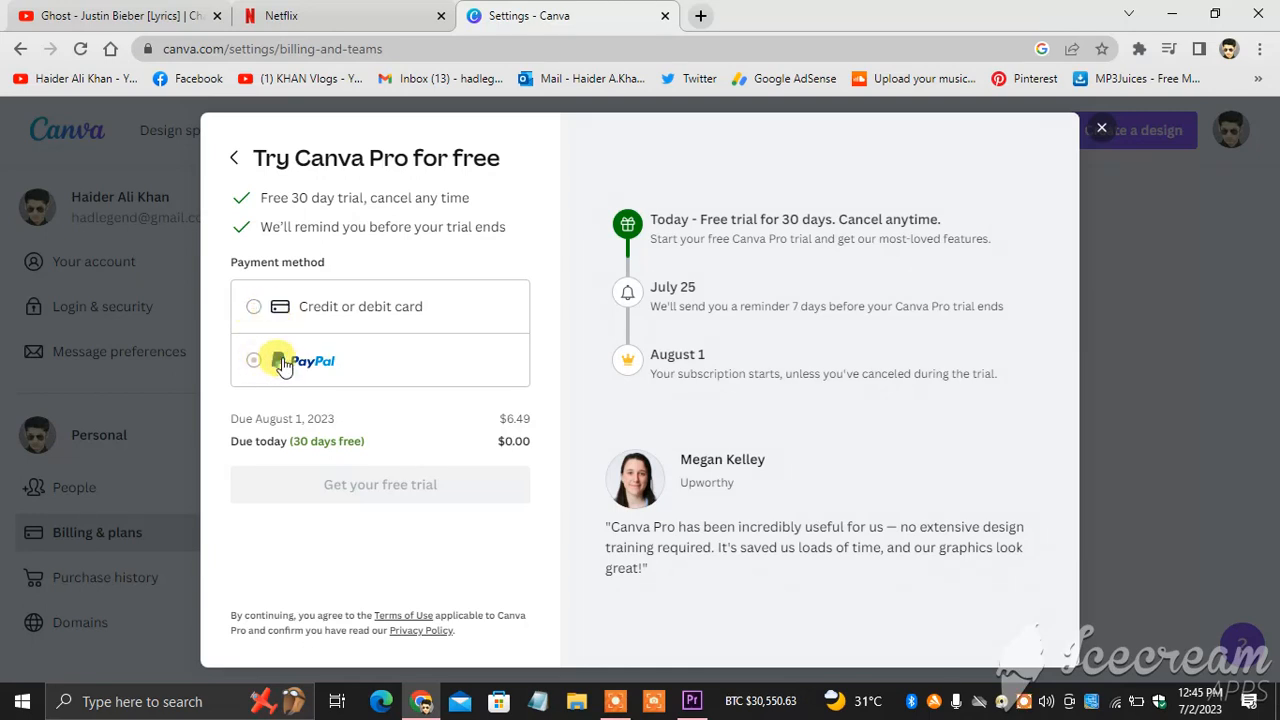
left_click(252, 306)
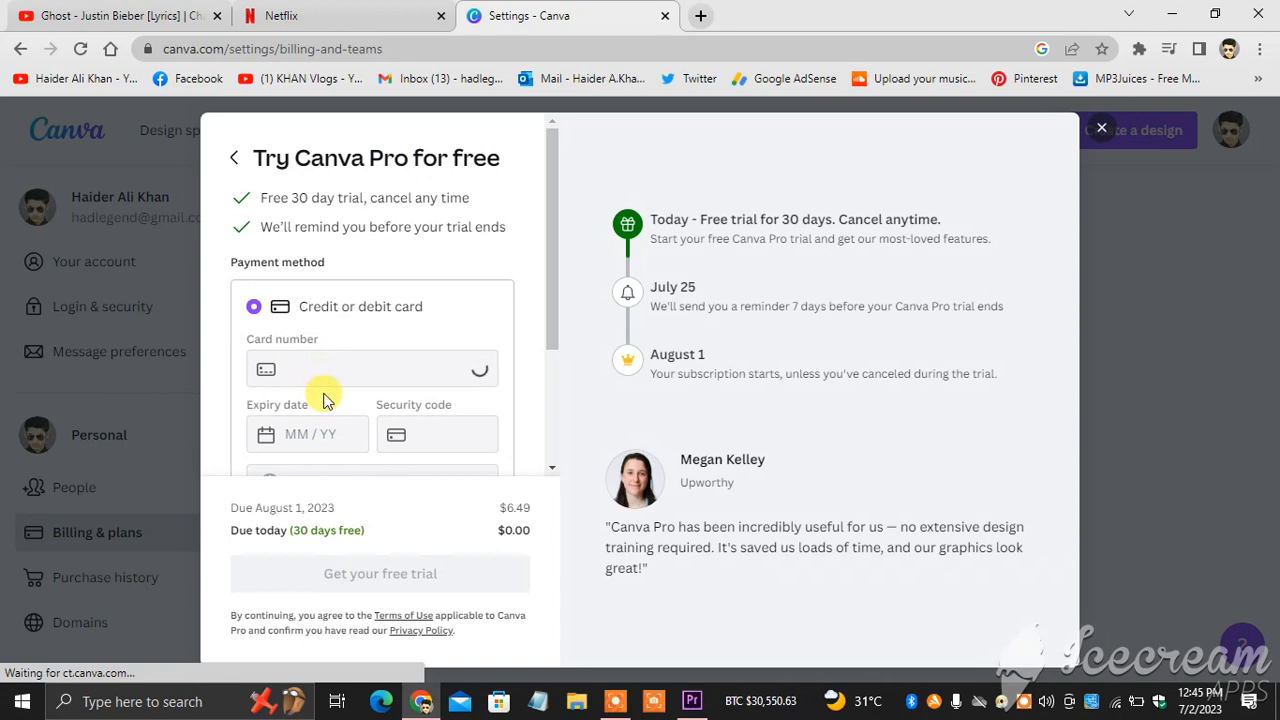
scroll("down", 3)
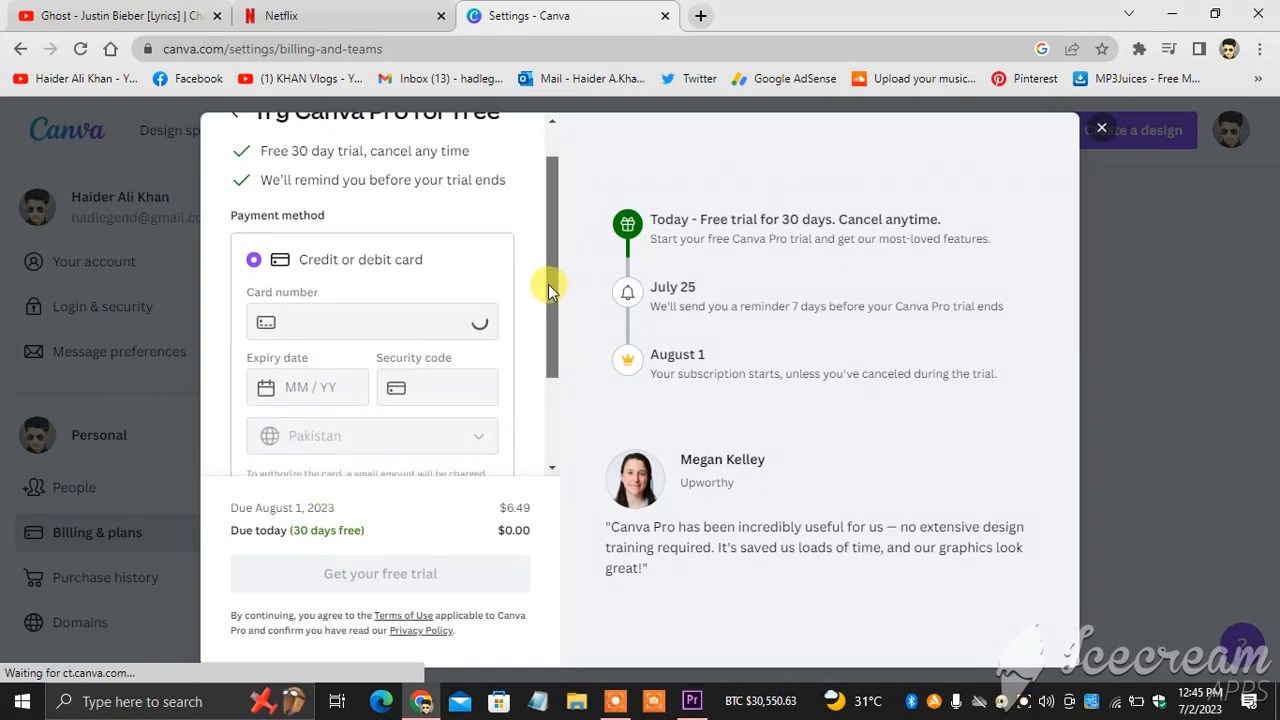
scroll("down", 3)
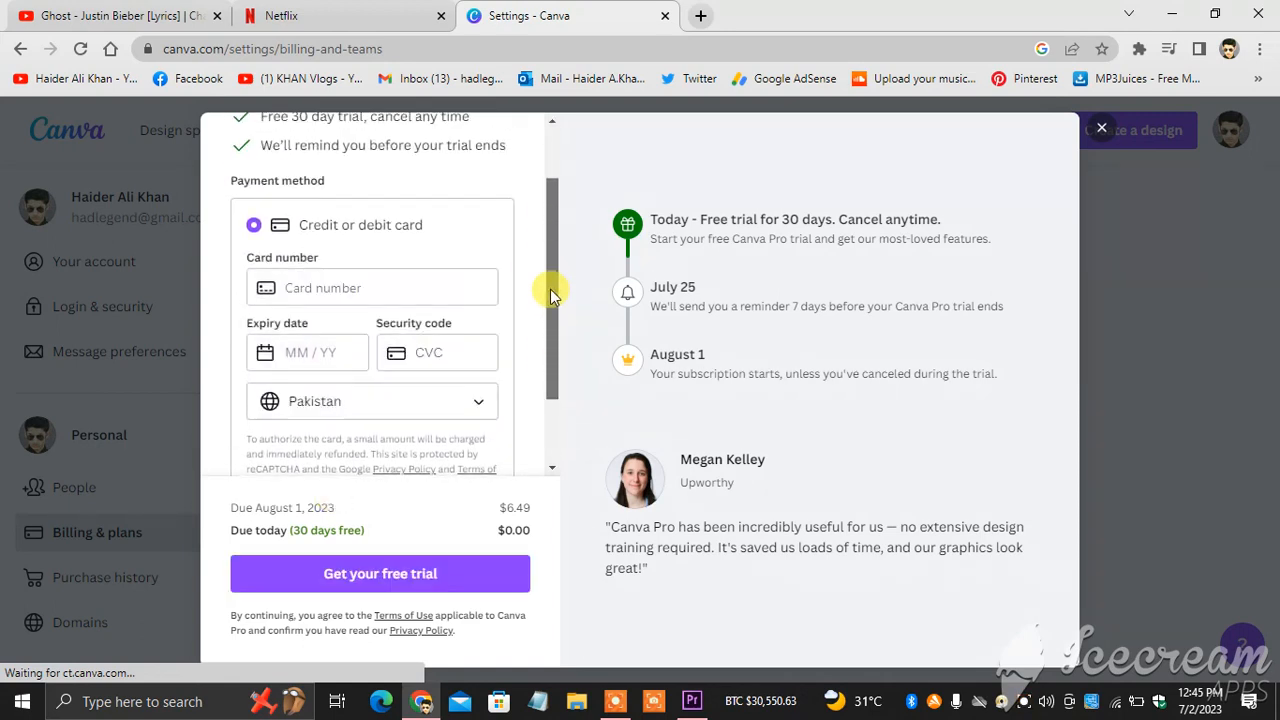
scroll("down", 3)
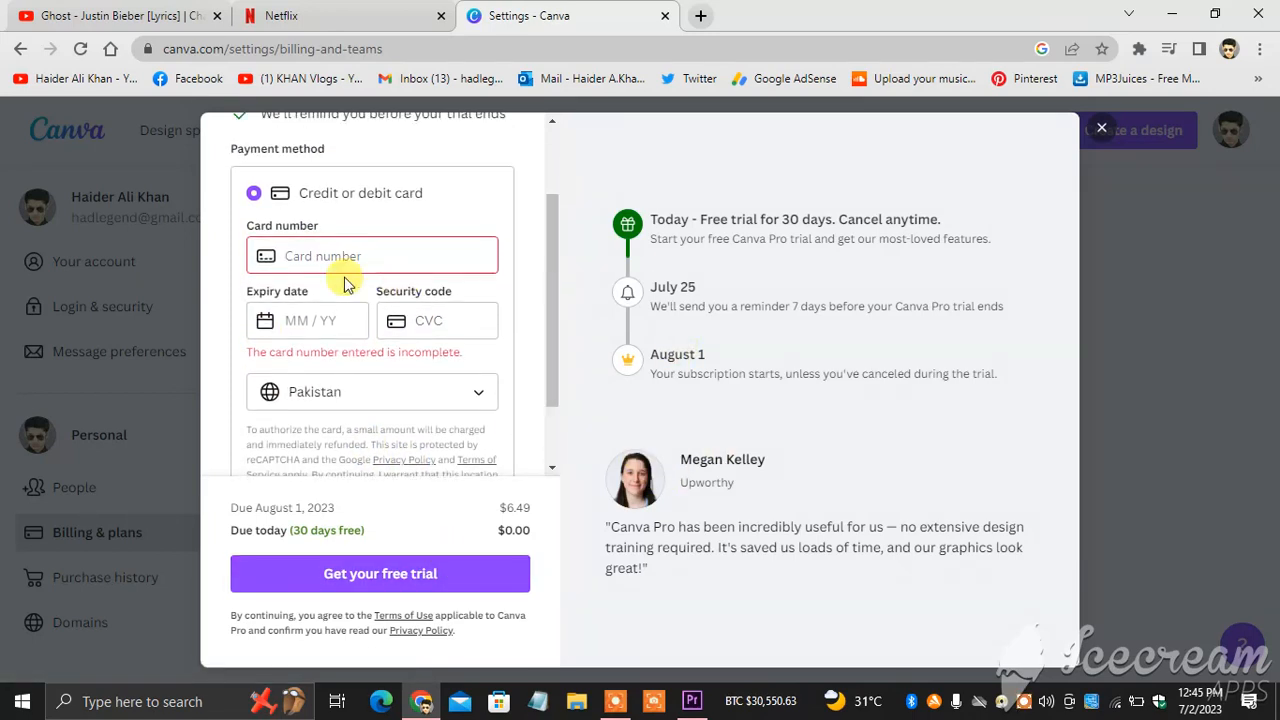
Enter the card number, expiry date and security code into the card form.
type("51")
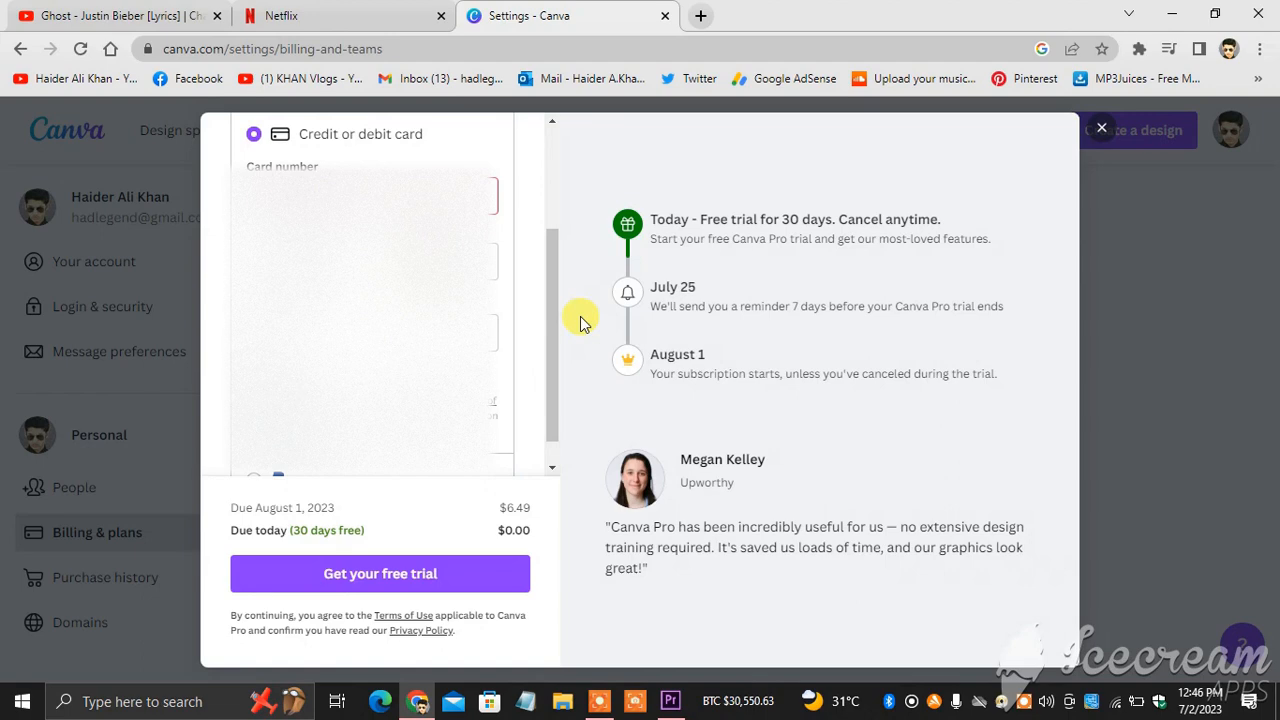
scroll("up", 3)
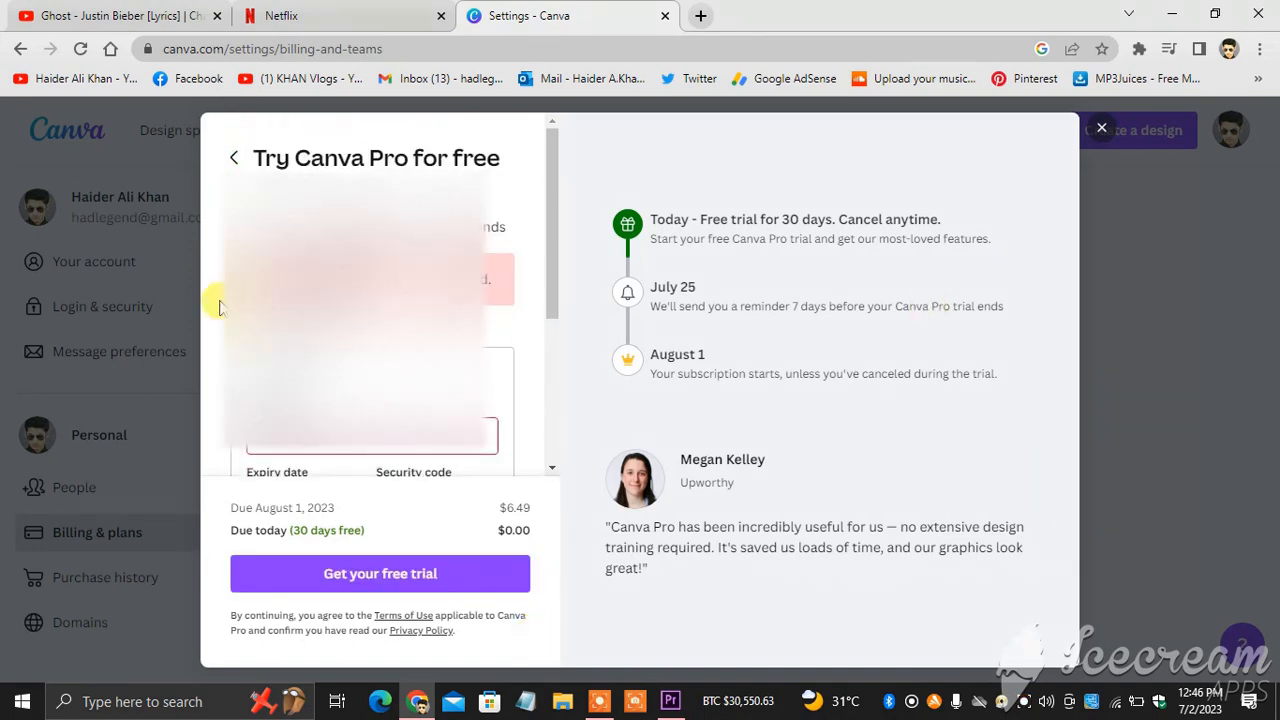
left_click(380, 572)
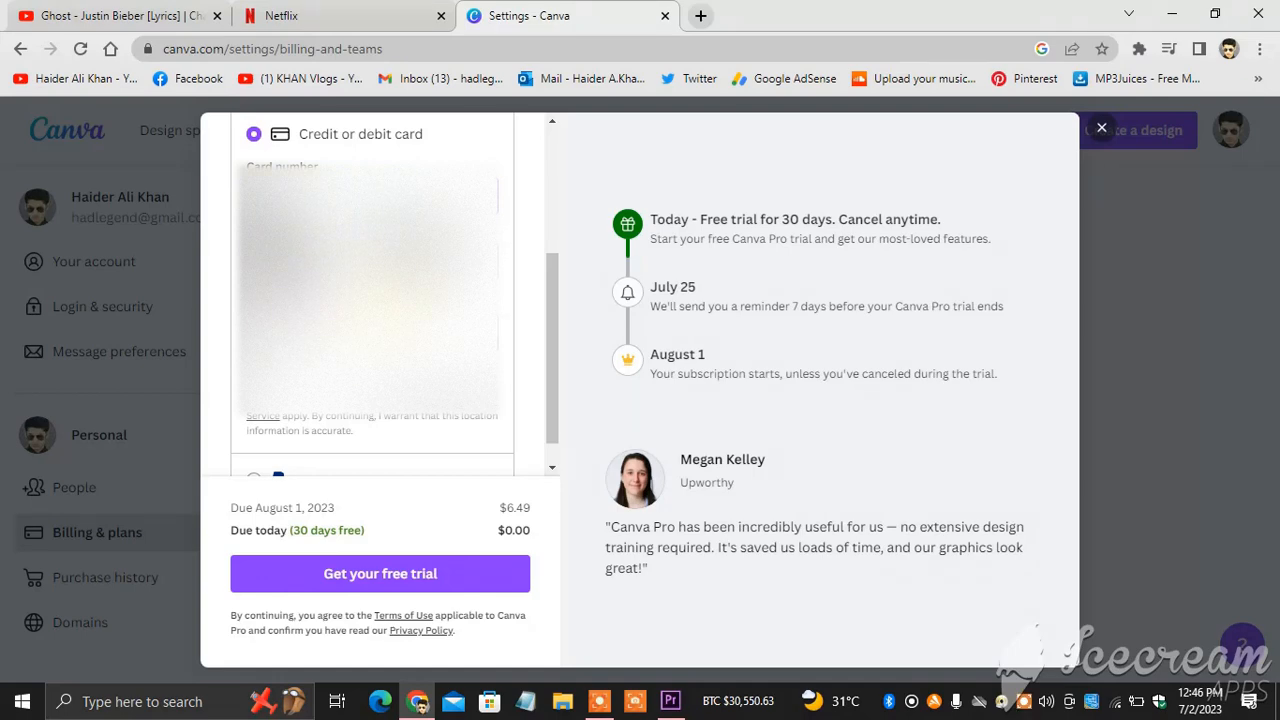
mouse_move(532, 308)
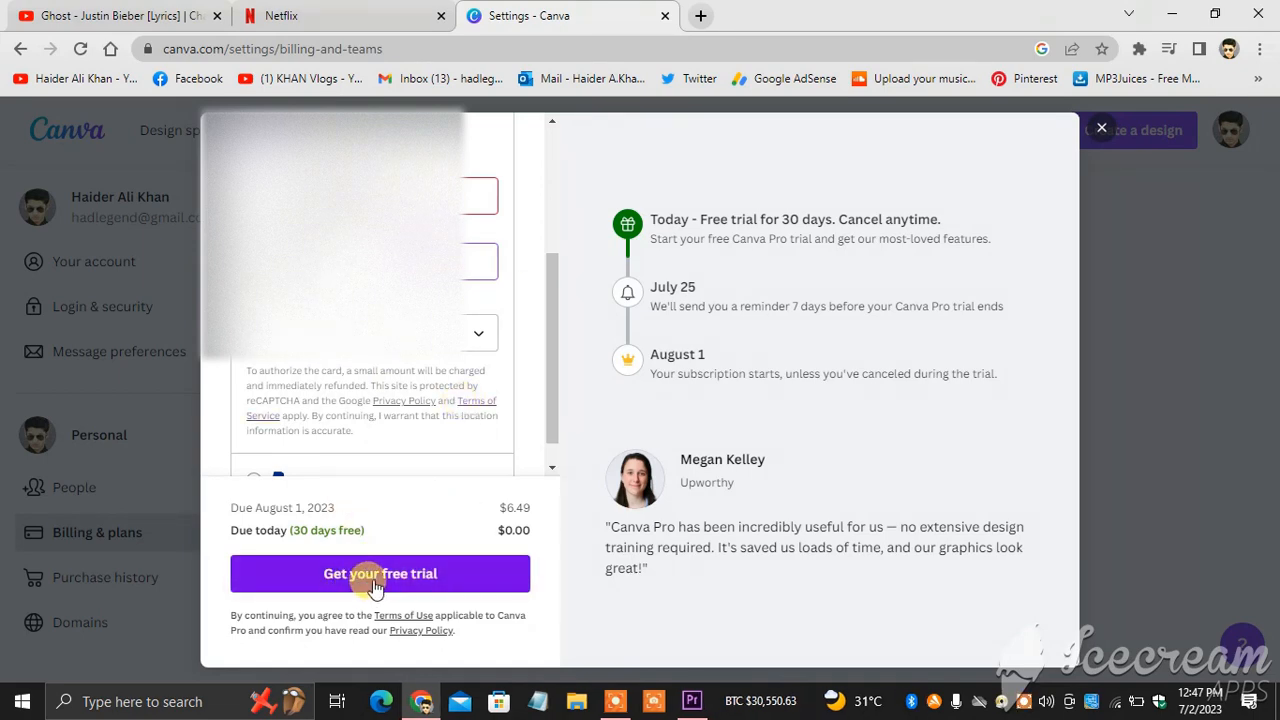
mouse_move(1004, 178)
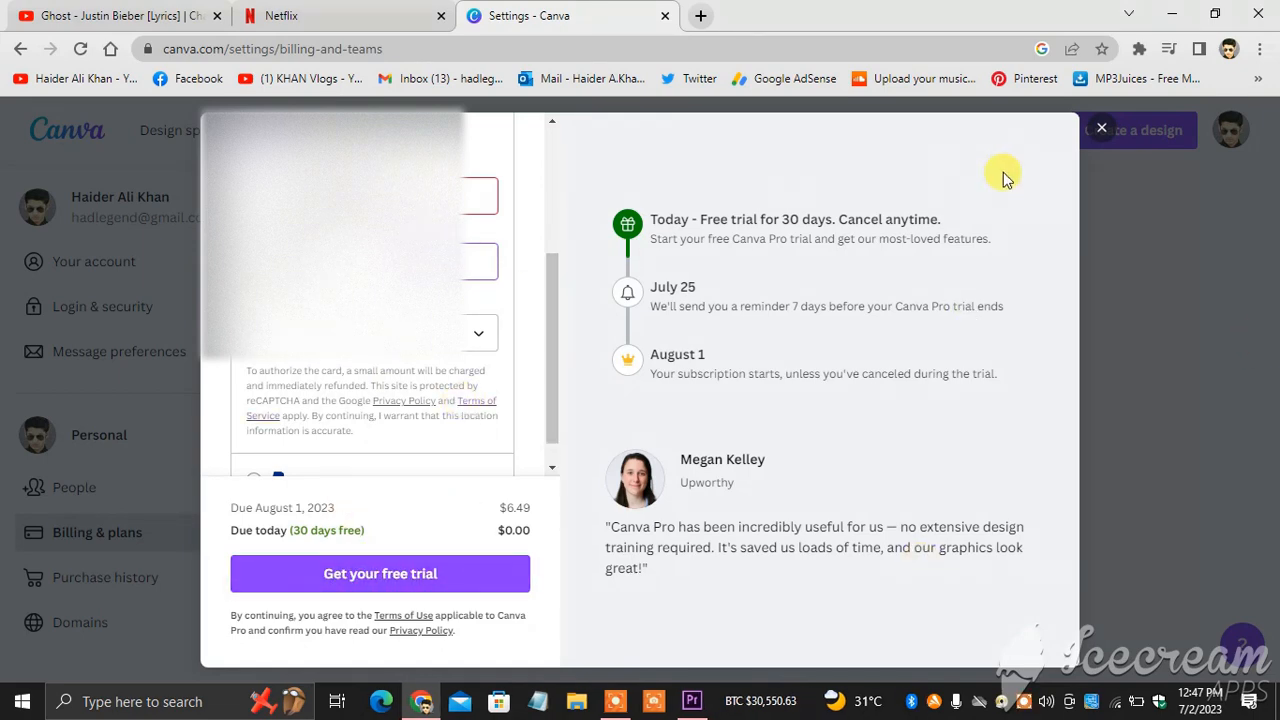
Close the Try Canva Pro dialog, returning to Billing & plans.
left_click(1100, 128)
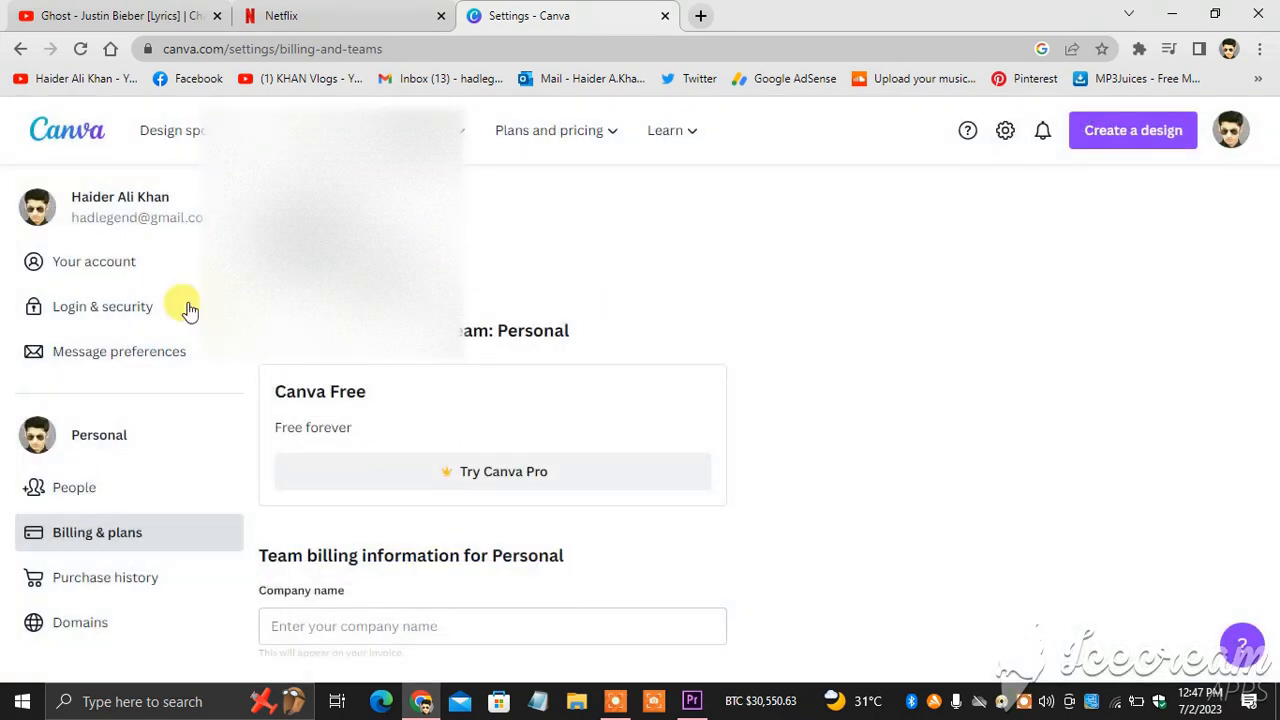